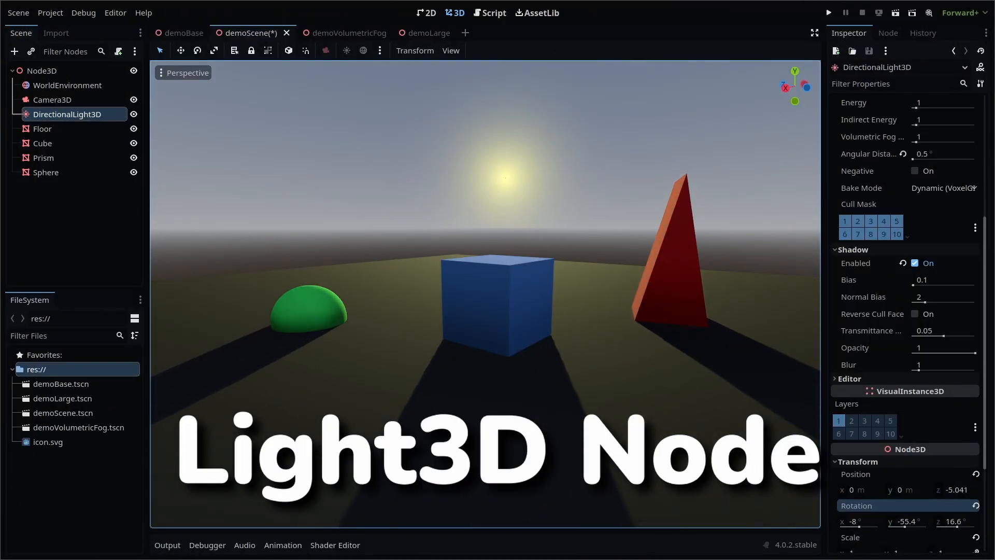
# Step: Add a DirectionalLight3D node to demoBase so the box casts a shadow
pyautogui.click(14, 51)
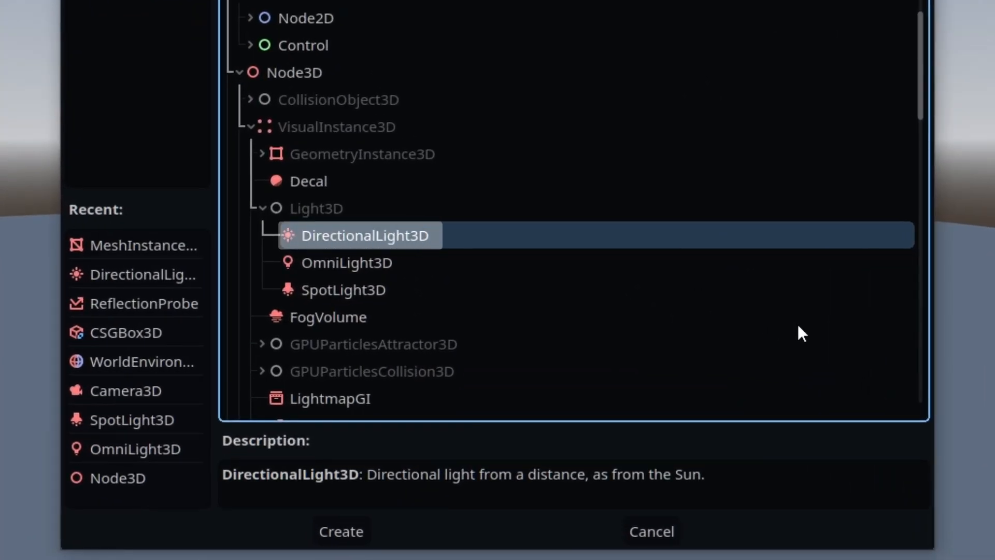
pyautogui.click(340, 530)
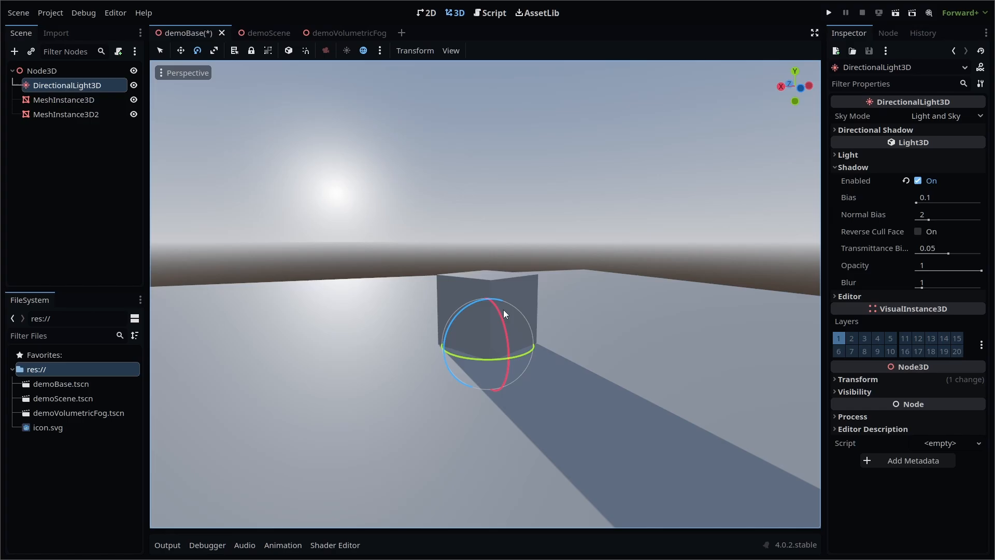
# Step: Lift the DirectionalLight3D above the floor and tilt it to redirect the box's shadow
pyautogui.moveTo(502, 310); pyautogui.dragTo(505, 323)
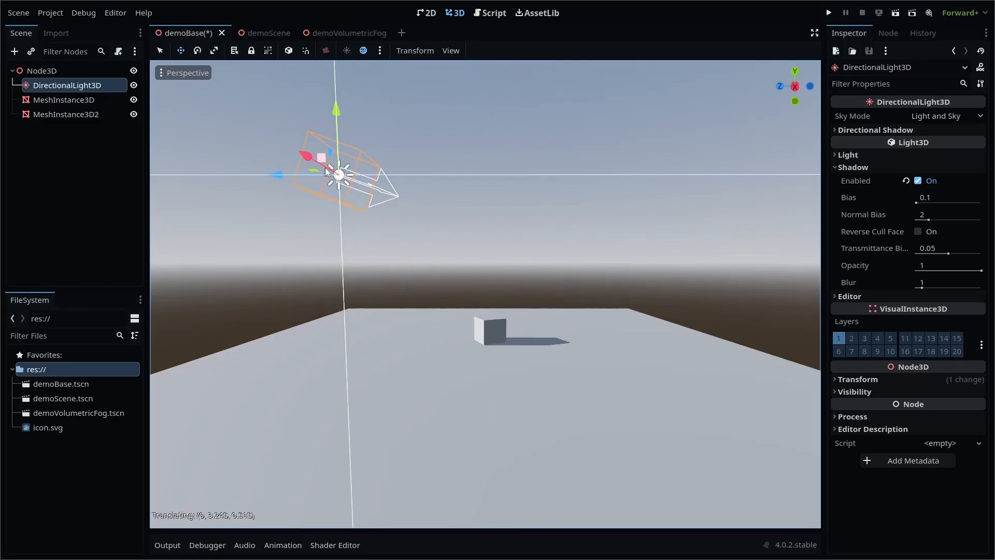
pyautogui.moveTo(334, 162); pyautogui.dragTo(372, 276)
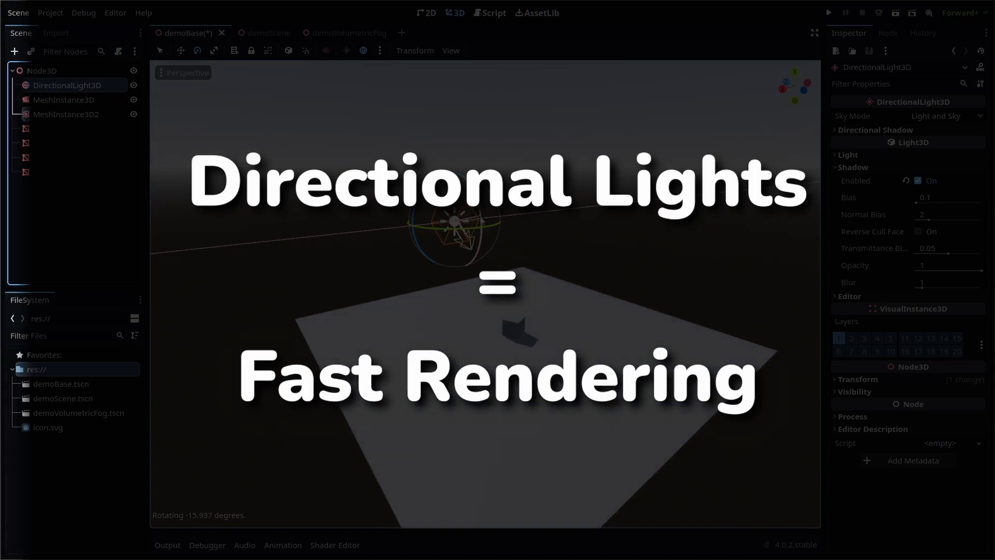
# Step: In demoScene, raise the sun light's Energy with the Inspector slider
pyautogui.click(248, 32)
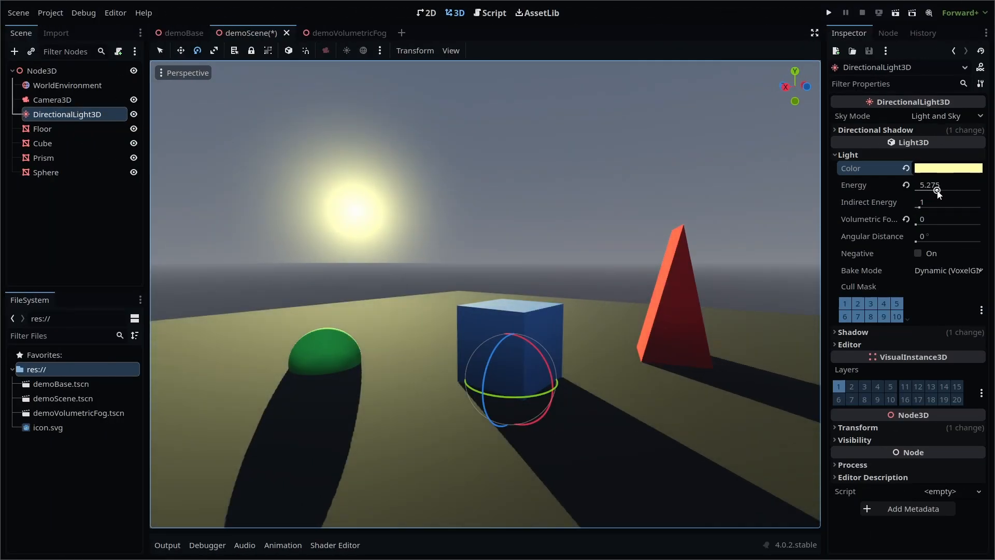
pyautogui.moveTo(937, 191); pyautogui.dragTo(932, 191)
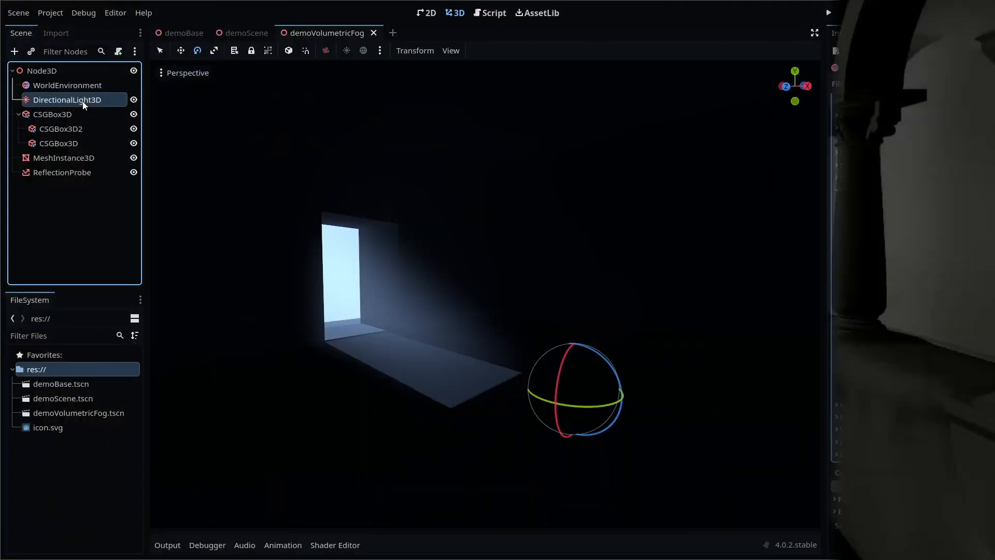
# Step: Set the fog scene DirectionalLight3D's indirect energy to 16, testing zero along the way
pyautogui.click(67, 100)
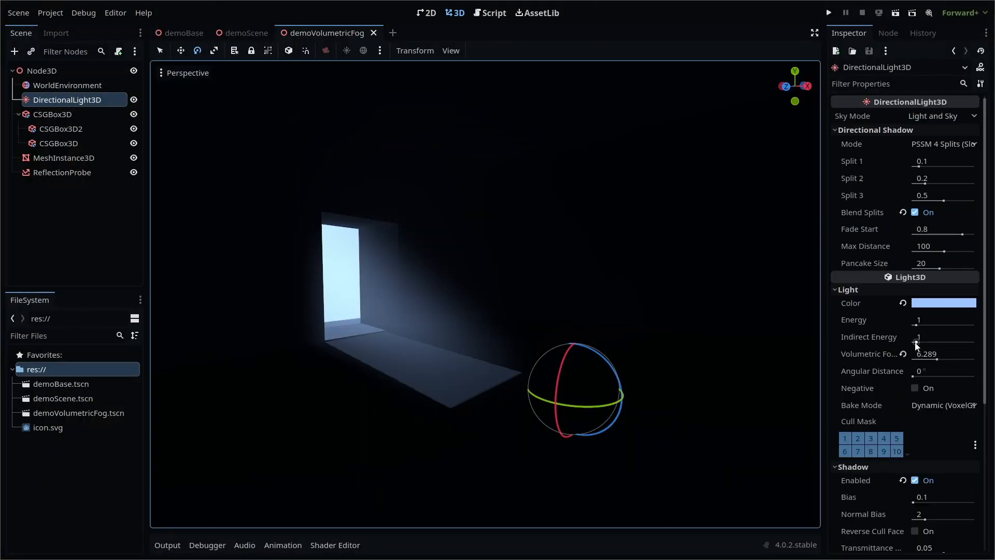
pyautogui.moveTo(927, 337); pyautogui.dragTo(942, 336)
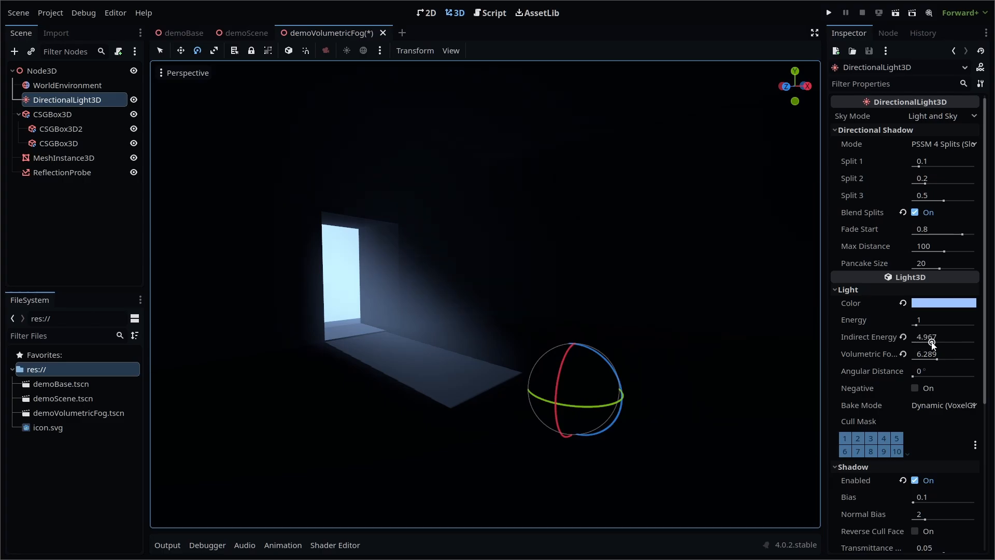
pyautogui.moveTo(933, 343); pyautogui.dragTo(977, 343)
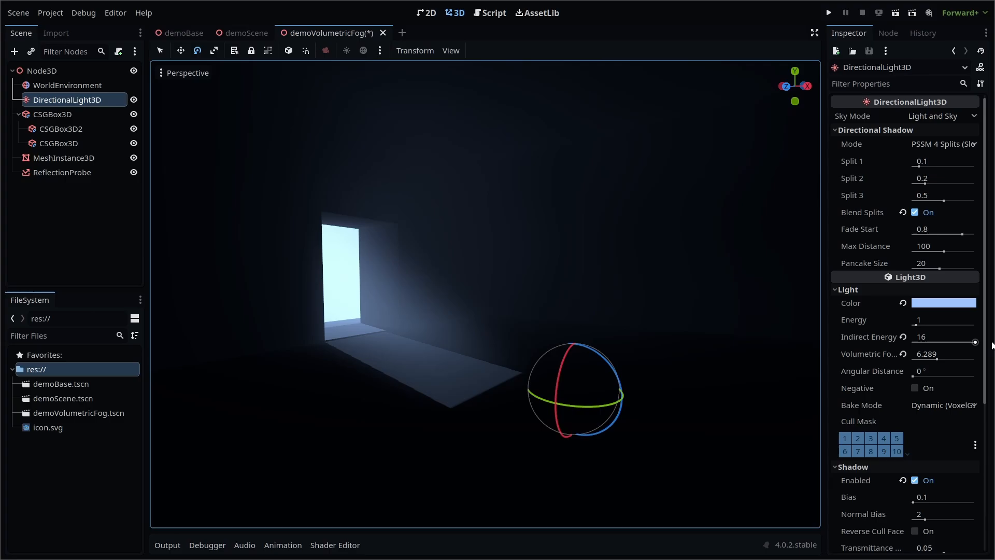
pyautogui.moveTo(976, 342)
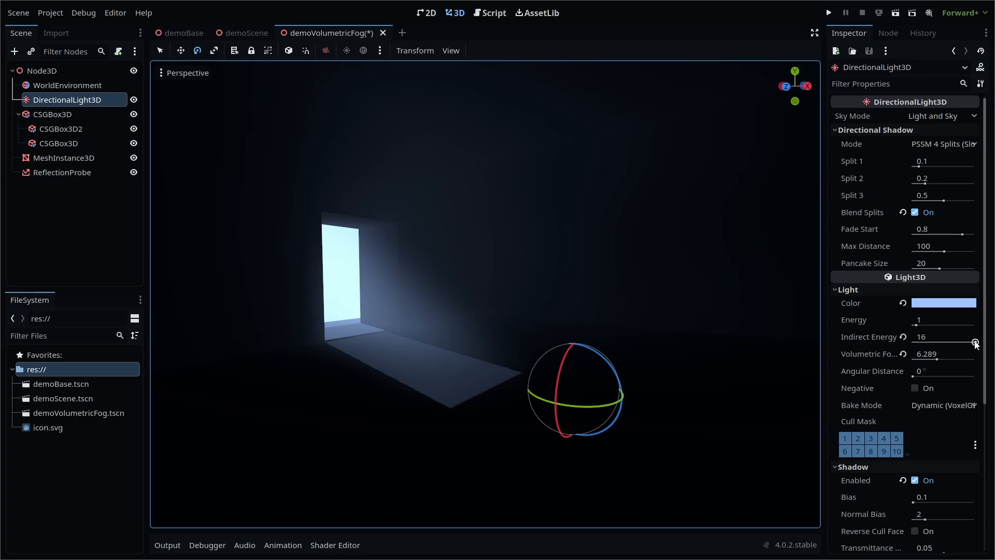
pyautogui.moveTo(976, 342); pyautogui.dragTo(911, 342)
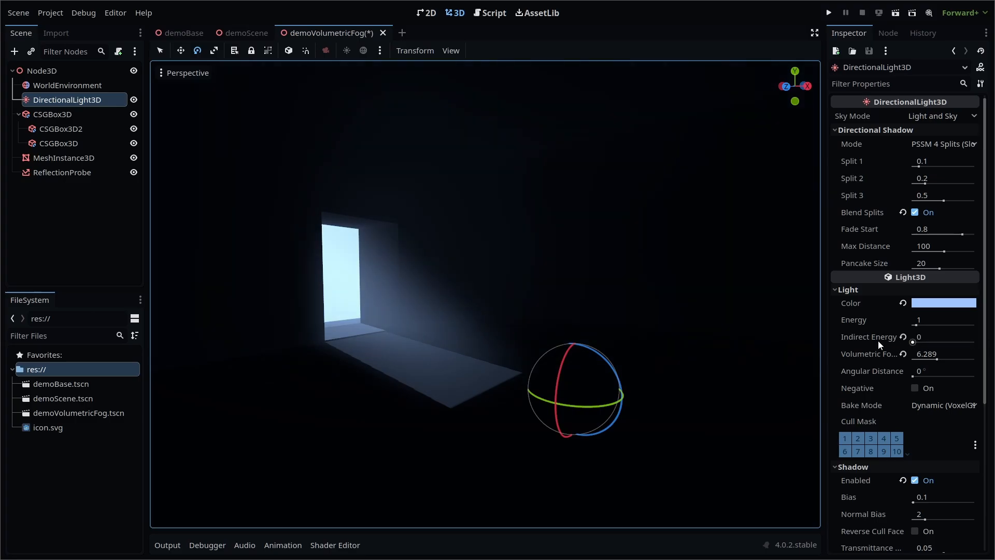
pyautogui.moveTo(913, 342); pyautogui.dragTo(976, 342)
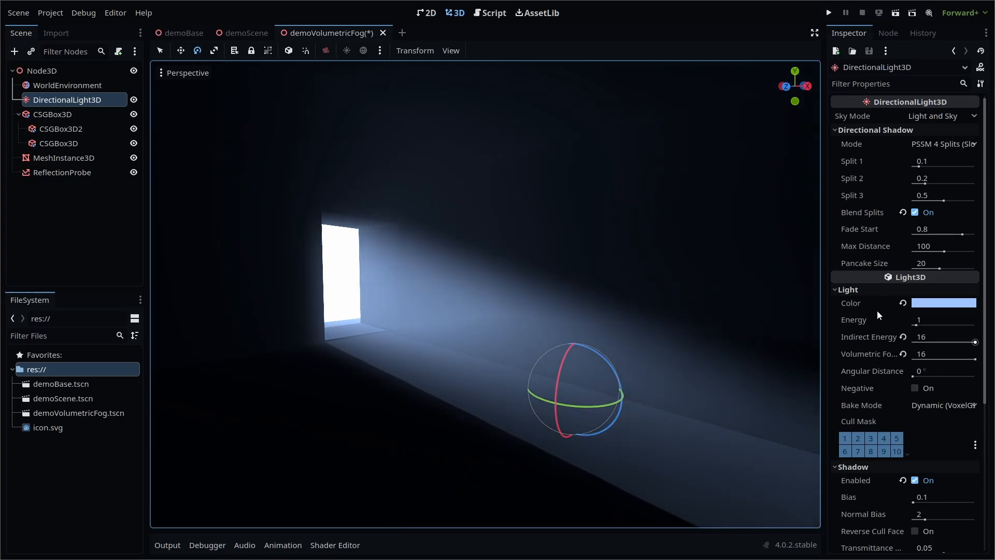
# Step: Tune the light's volumetric fog energy down to about 5 to soften the beam
pyautogui.moveTo(976, 342); pyautogui.dragTo(948, 360)
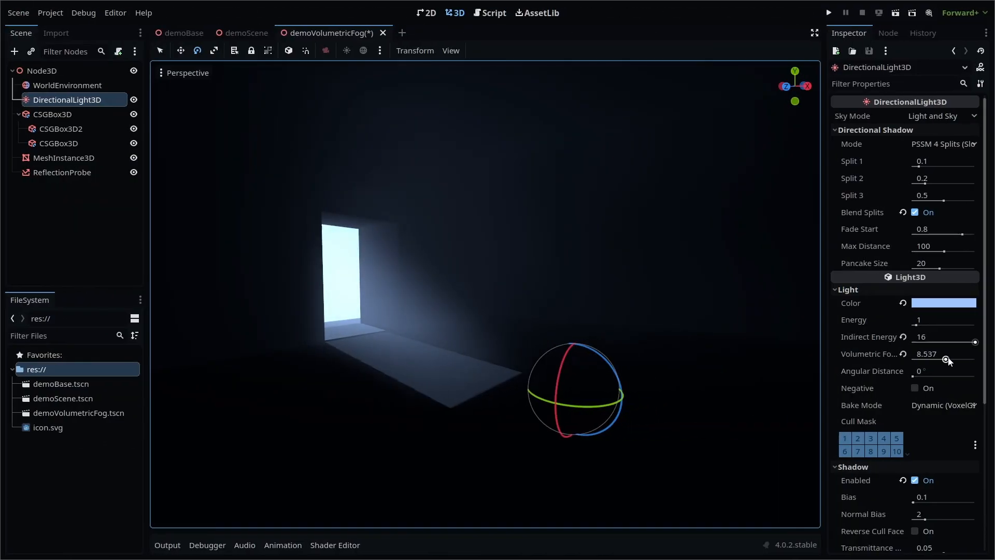
pyautogui.moveTo(948, 360); pyautogui.dragTo(933, 360)
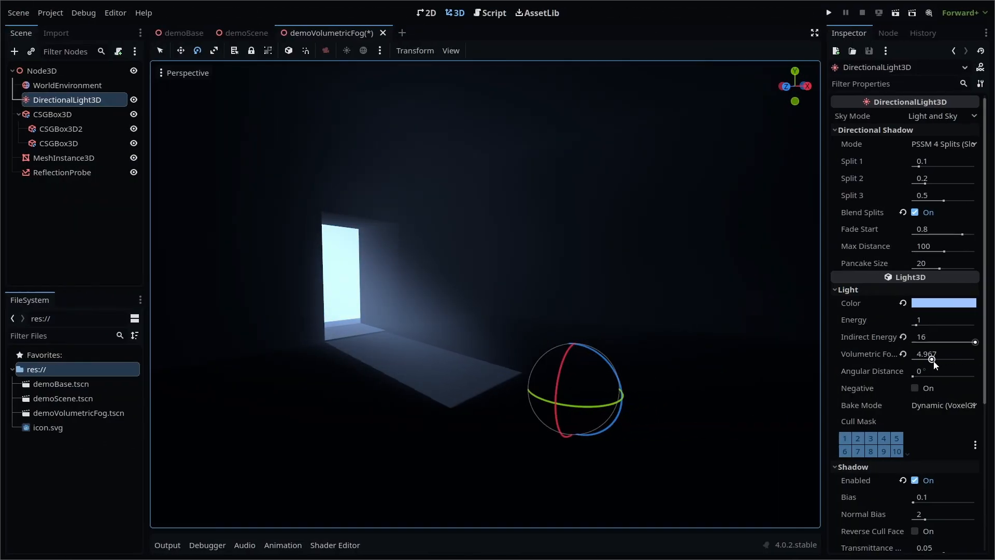
pyautogui.moveTo(933, 359); pyautogui.dragTo(977, 360)
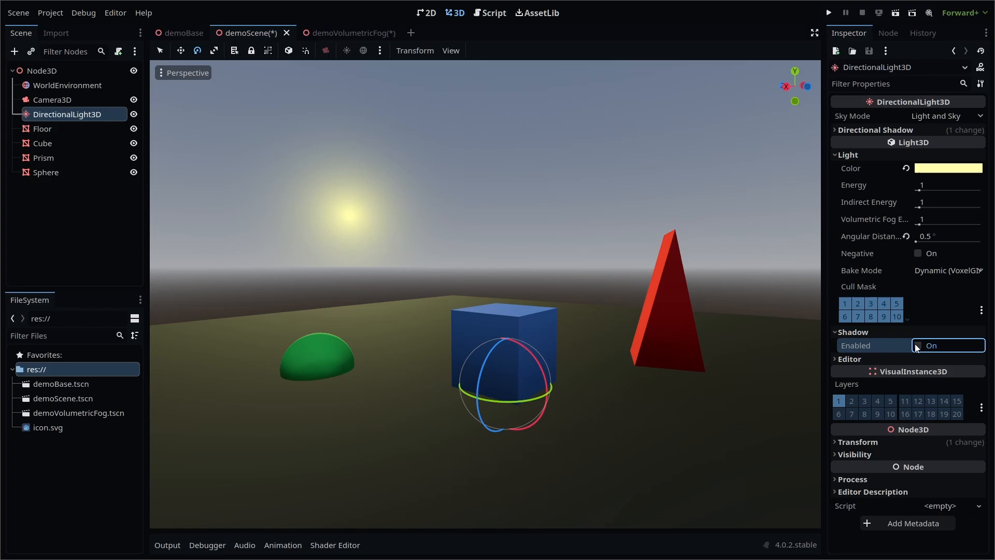
# Step: Re-enable shadows on demoScene's sun with 0.5 angular distance and energy 1
pyautogui.click(915, 344)
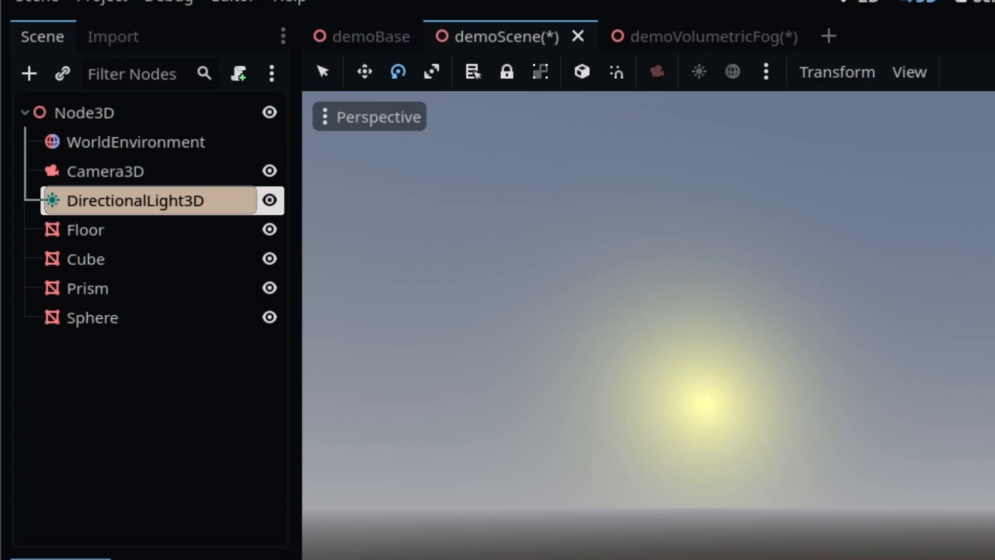
# Step: Try the sun's Sky Mode options, Light Only then Sky Only
pyautogui.click(132, 200)
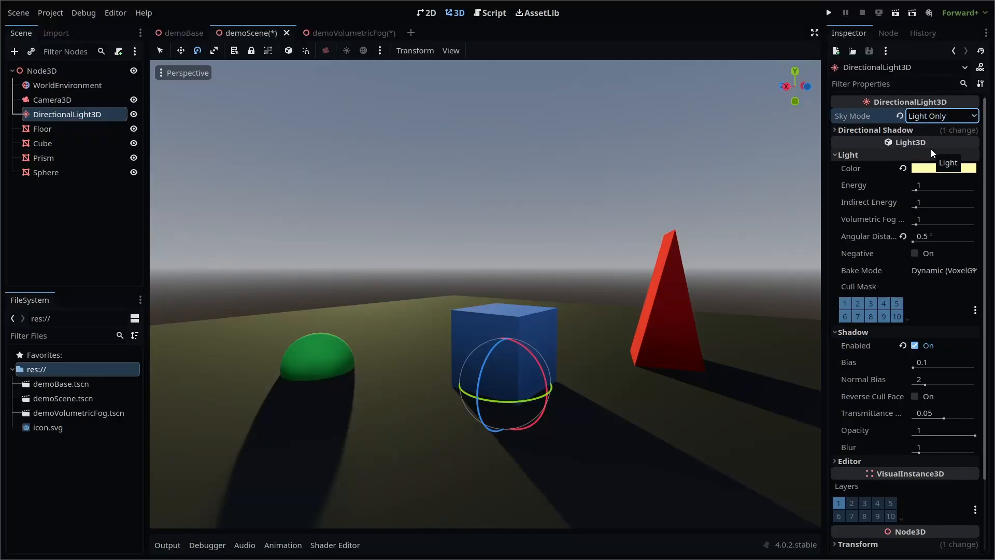
pyautogui.click(941, 115)
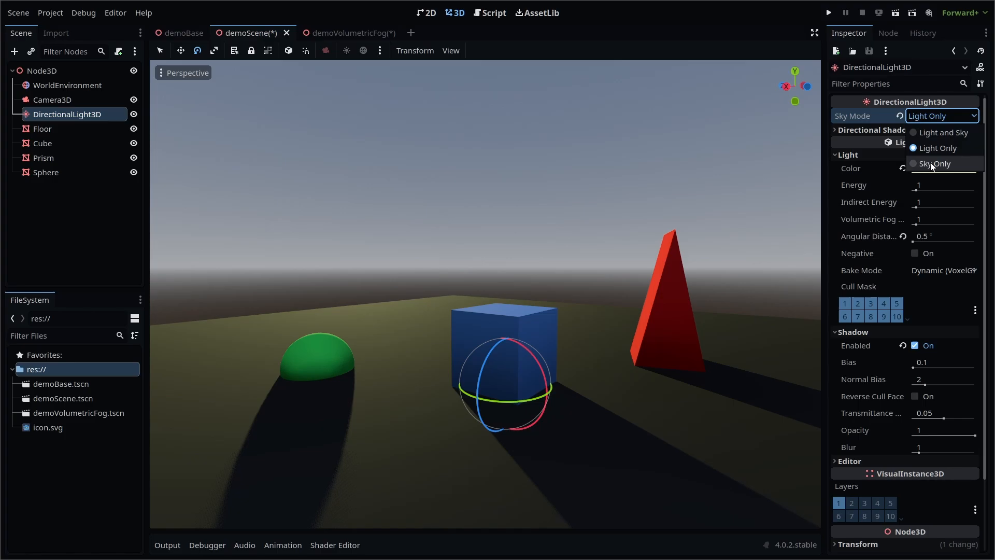
pyautogui.click(934, 163)
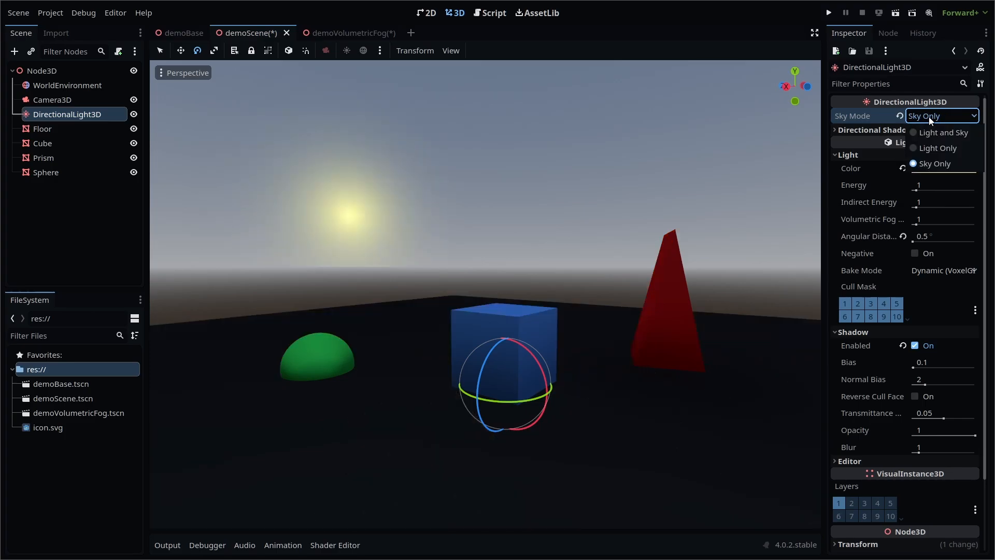
pyautogui.click(942, 132)
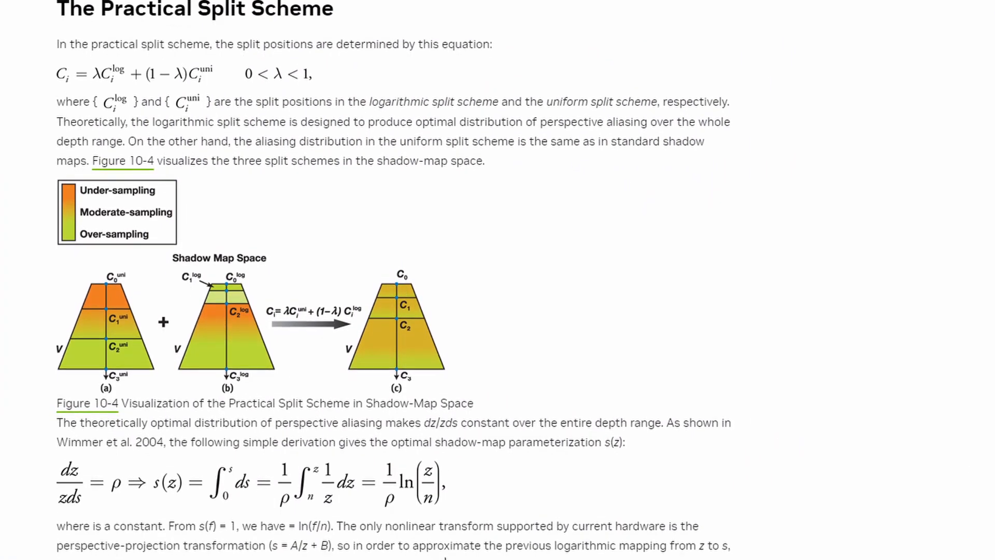
# Step: Scroll the PSSM article to the Practical Split Scheme equation and Figure 10-4
pyautogui.scroll(-3)
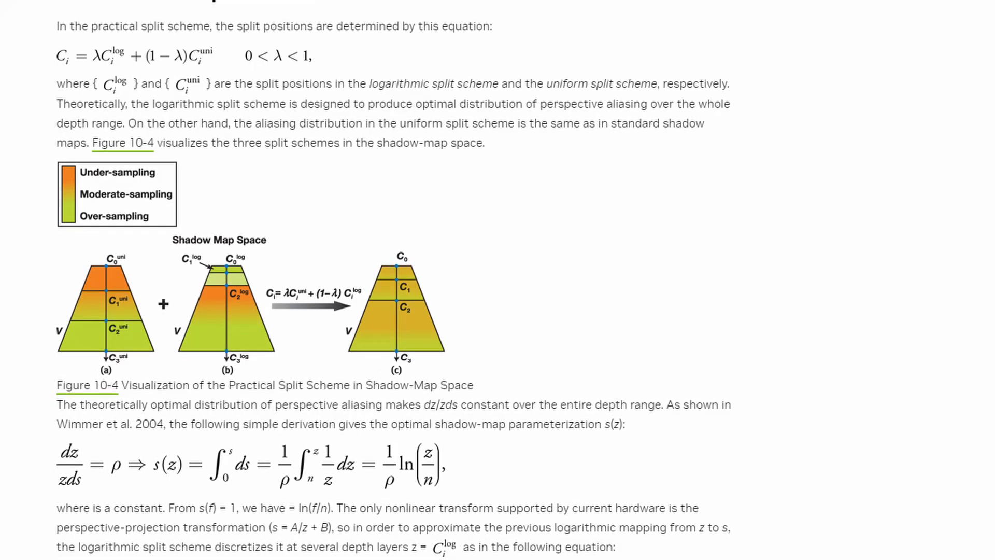
pyautogui.scroll(-3)
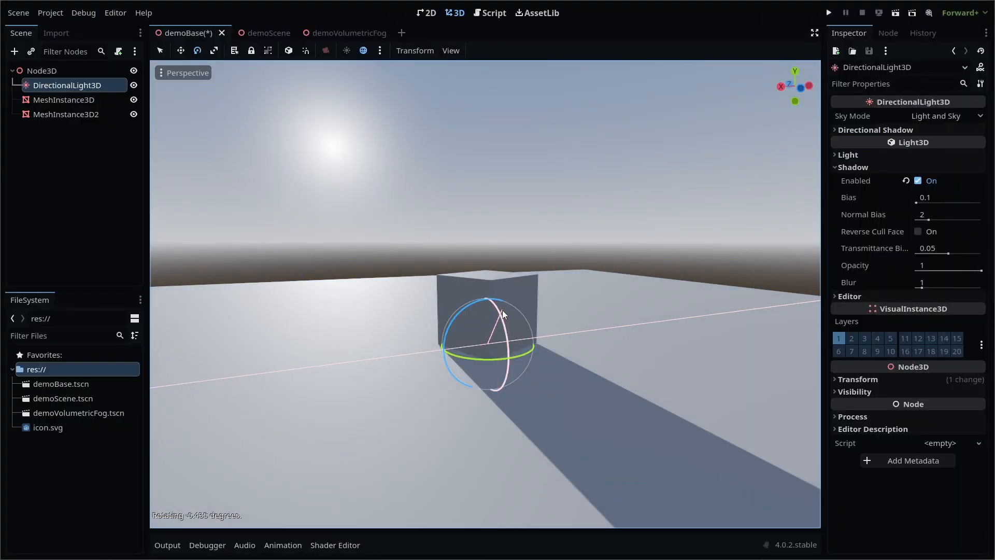
# Step: Rotate demoBase's directional light so the box's shadow swings across the floor
pyautogui.moveTo(501, 314); pyautogui.dragTo(501, 311)
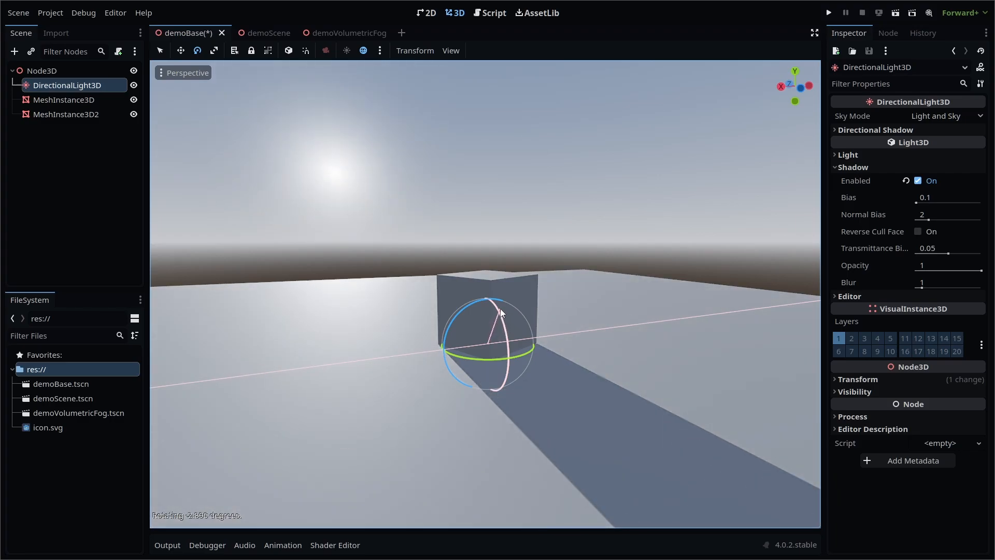
pyautogui.moveTo(501, 311); pyautogui.dragTo(502, 321)
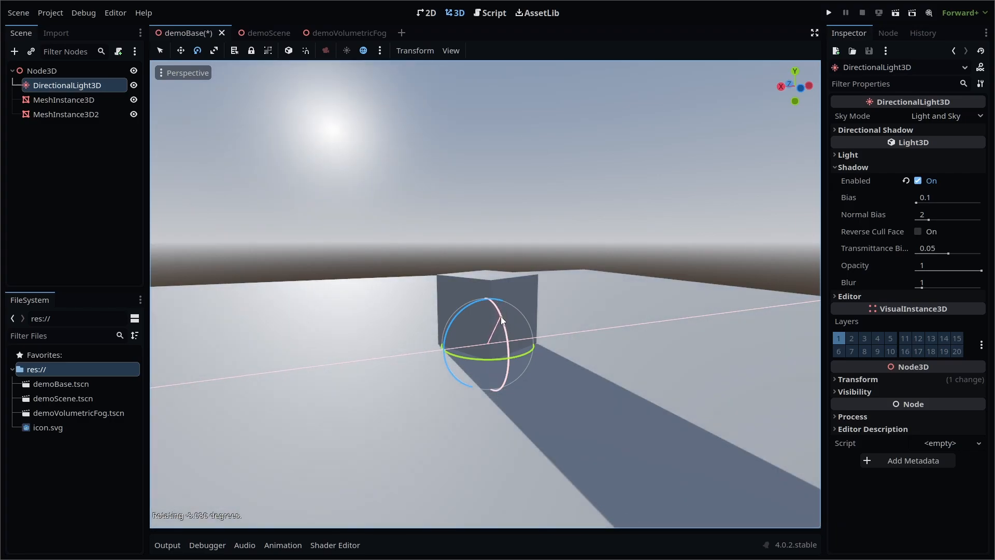
pyautogui.moveTo(495, 320); pyautogui.dragTo(451, 221)
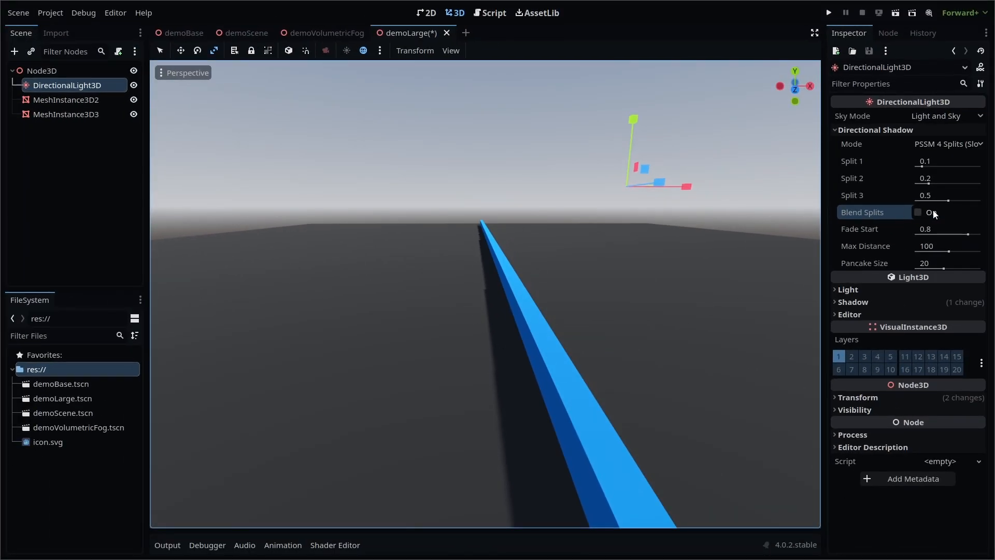
# Step: Enable Blend Splits and try max distances 80, 729, 37, settling on 100
pyautogui.click(918, 211)
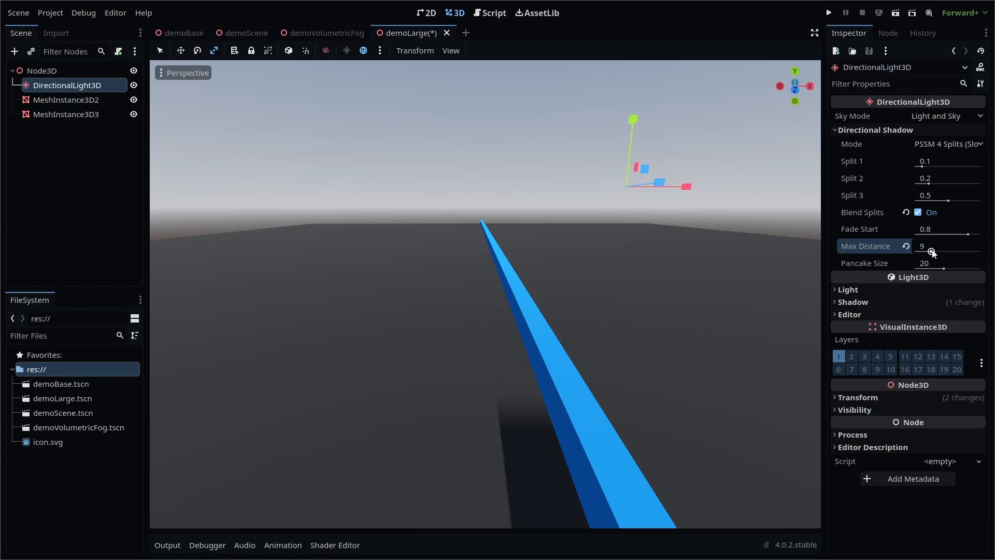
pyautogui.moveTo(933, 252); pyautogui.dragTo(948, 251)
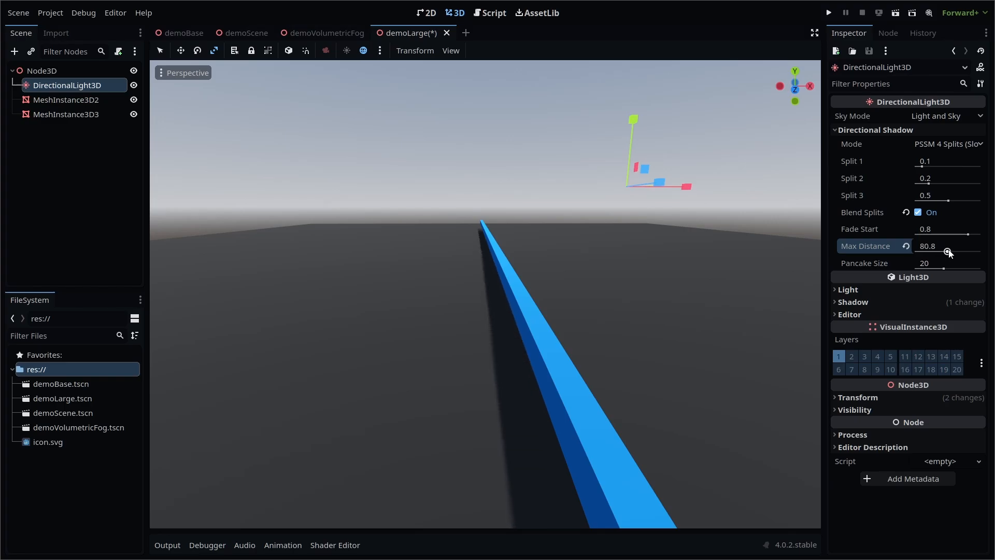
pyautogui.moveTo(945, 245); pyautogui.dragTo(964, 245)
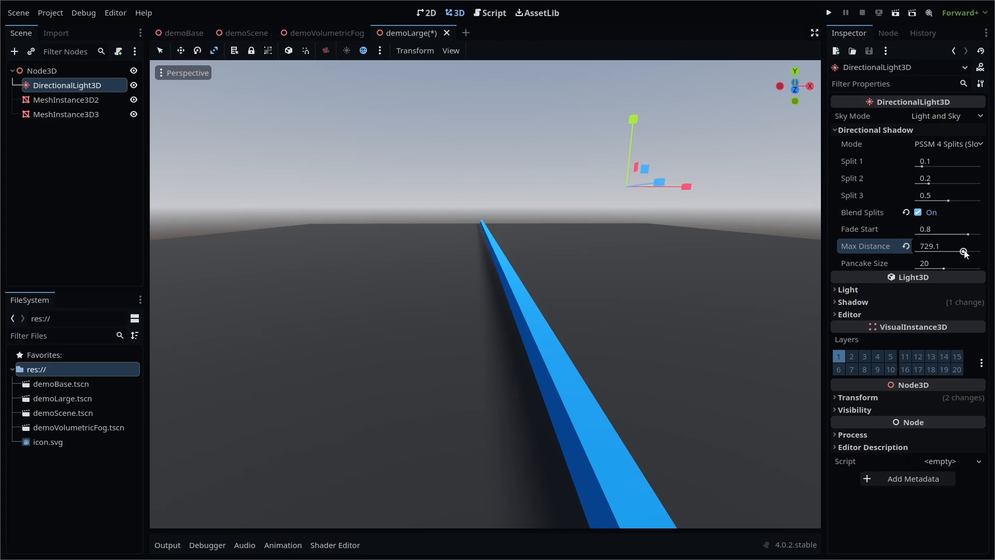
pyautogui.moveTo(965, 251); pyautogui.dragTo(942, 250)
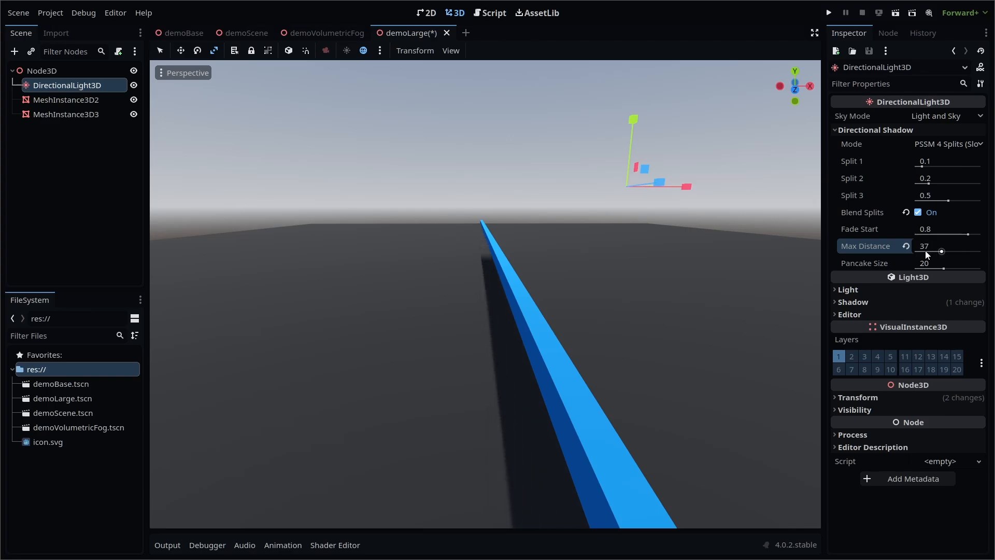
pyautogui.moveTo(943, 251); pyautogui.dragTo(964, 251)
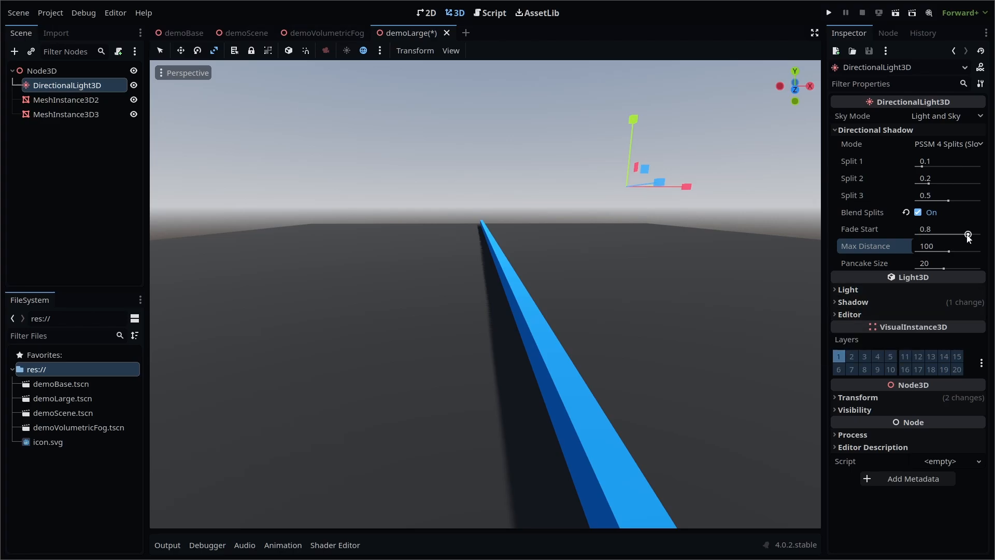
# Step: Try shadow Fade Start values 0.2 and 0, leaving it near 0.3
pyautogui.moveTo(968, 236); pyautogui.dragTo(929, 236)
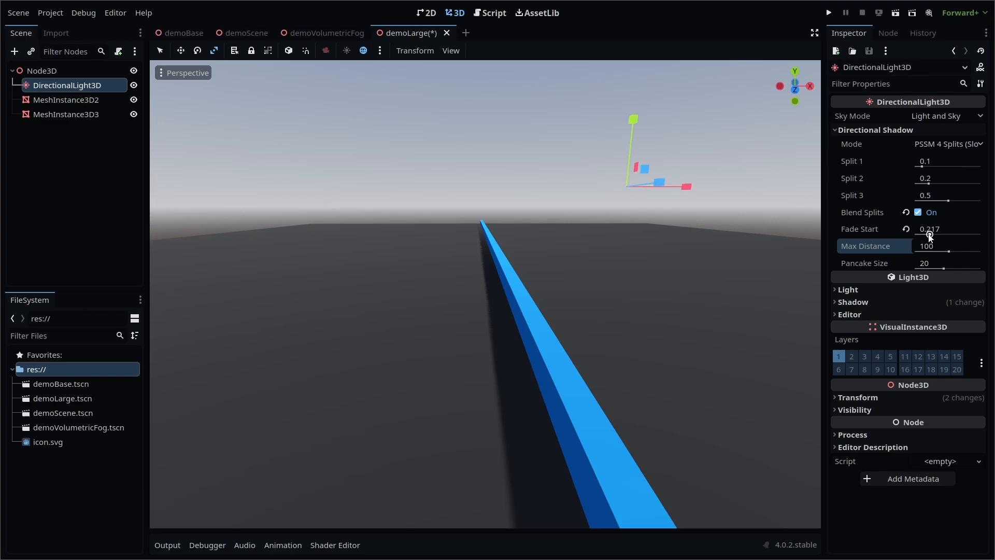
pyautogui.moveTo(945, 233); pyautogui.dragTo(915, 233)
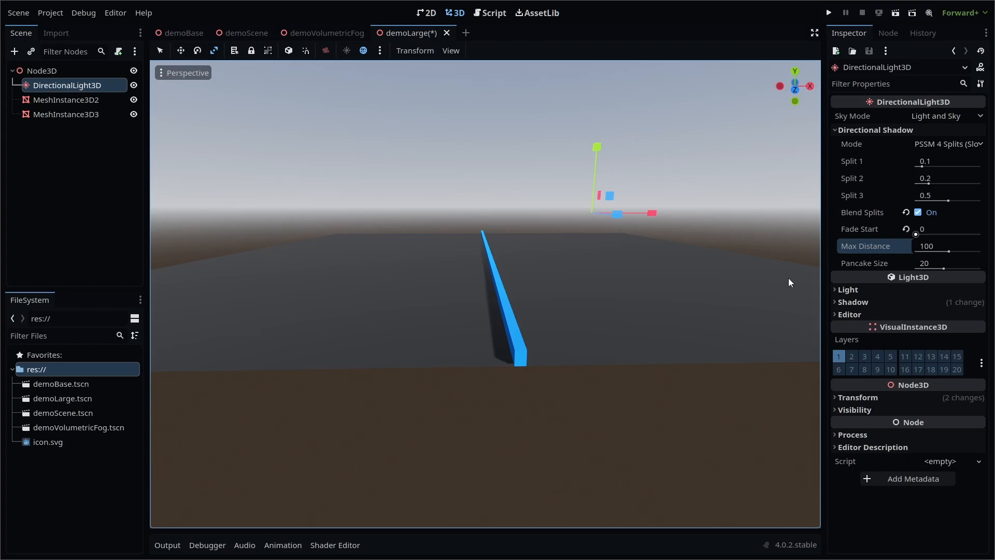
pyautogui.moveTo(922, 233); pyautogui.dragTo(934, 233)
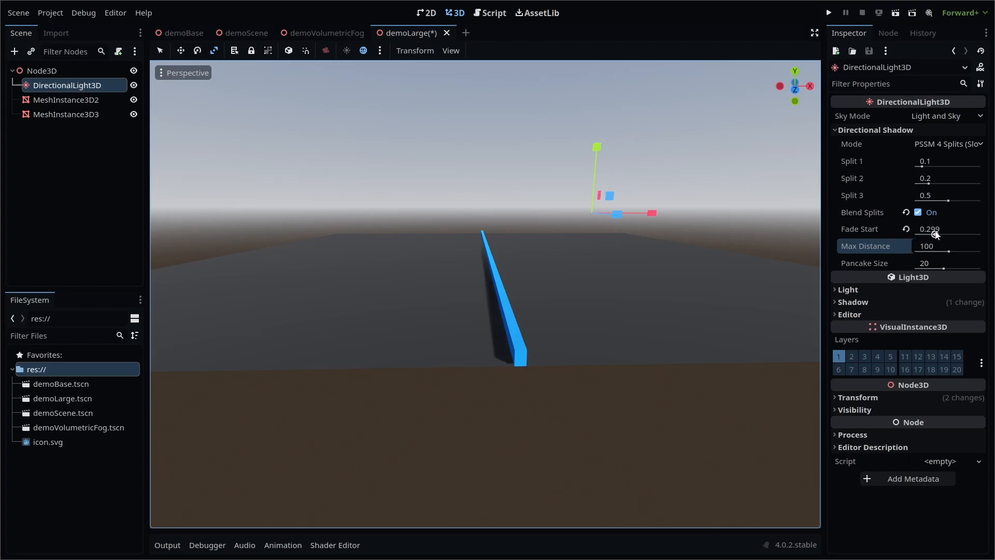
pyautogui.click(247, 32)
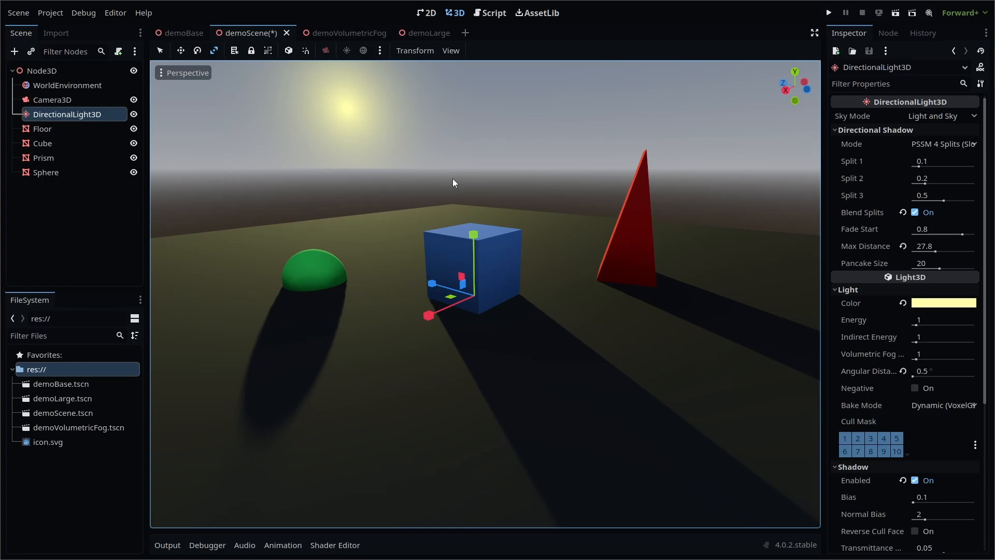
# Step: Inspect WorldEnvironment, then view Project Settings' Lights and Shadows soft shadow options
pyautogui.click(66, 85)
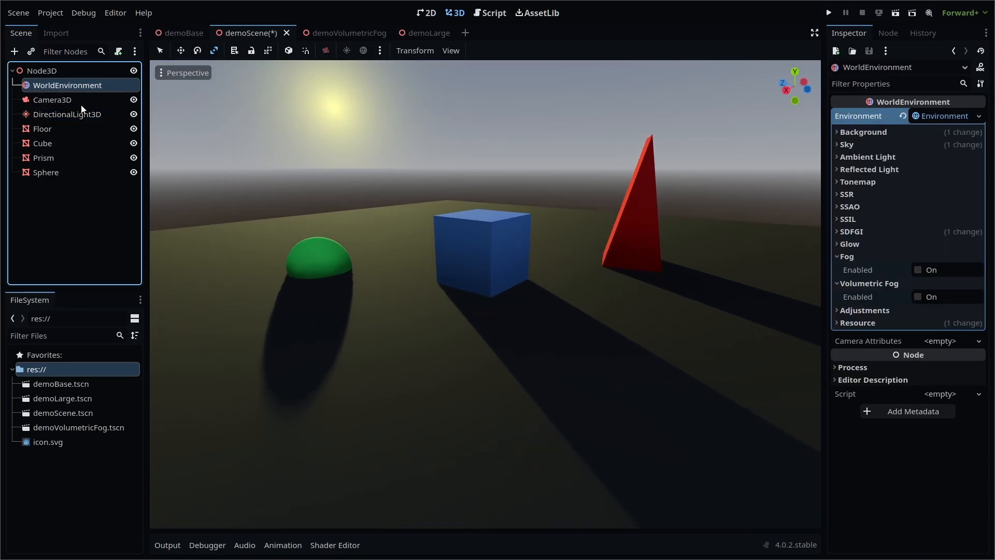
pyautogui.click(66, 114)
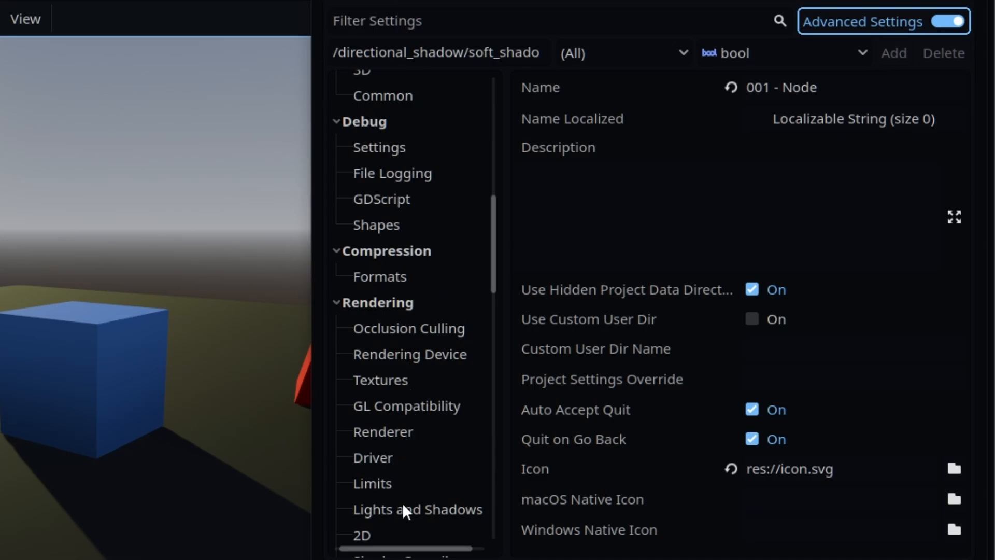
pyautogui.click(415, 509)
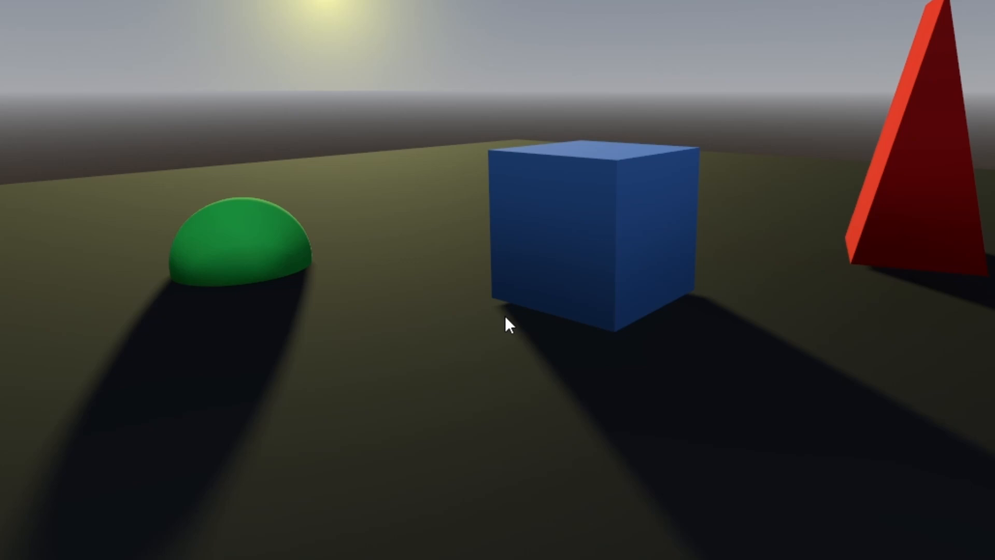
pyautogui.moveTo(528, 354)
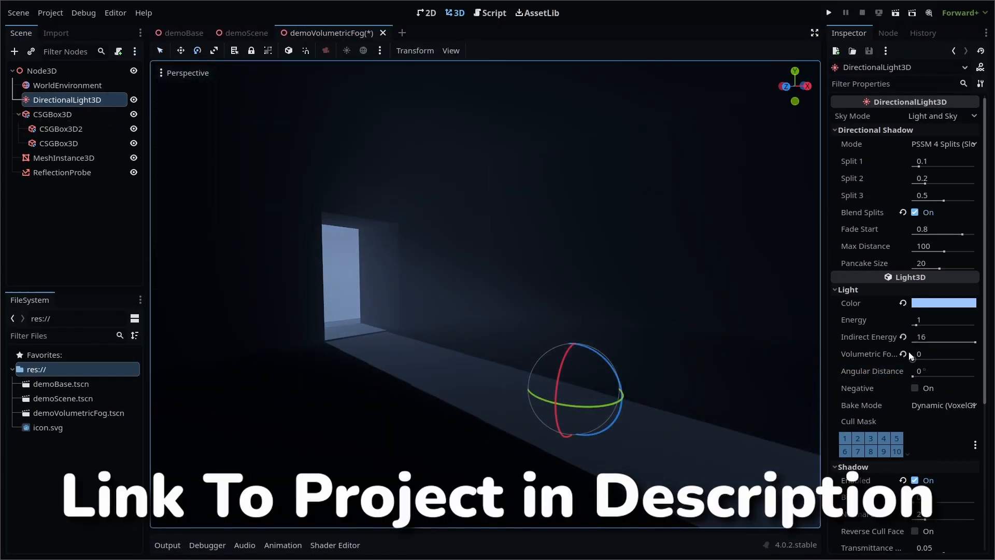
# Step: Adjust the fog demo light's Volumetric Fog Energy, then shift demoScene's sun hue from yellow to pink
pyautogui.moveTo(926, 353); pyautogui.dragTo(948, 354)
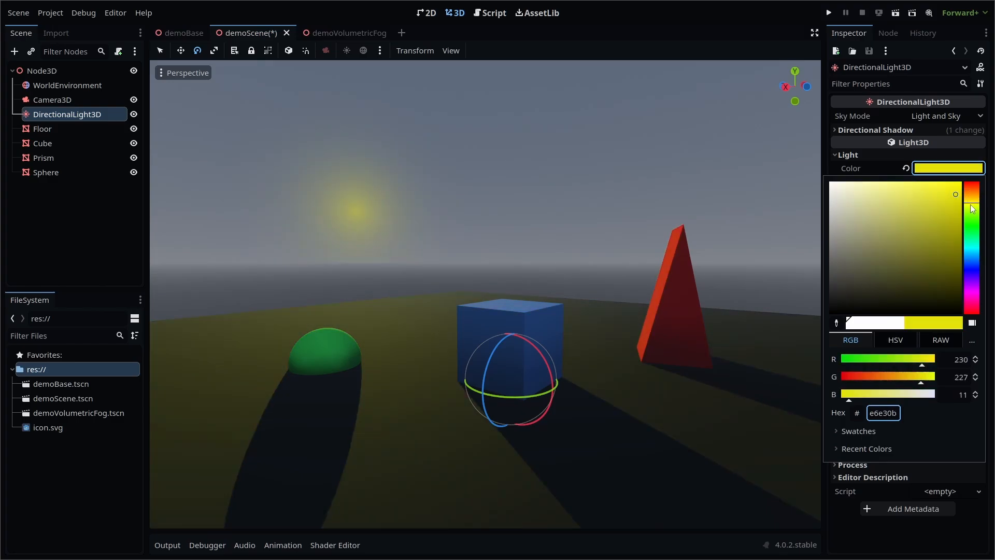
pyautogui.moveTo(971, 209); pyautogui.dragTo(971, 304)
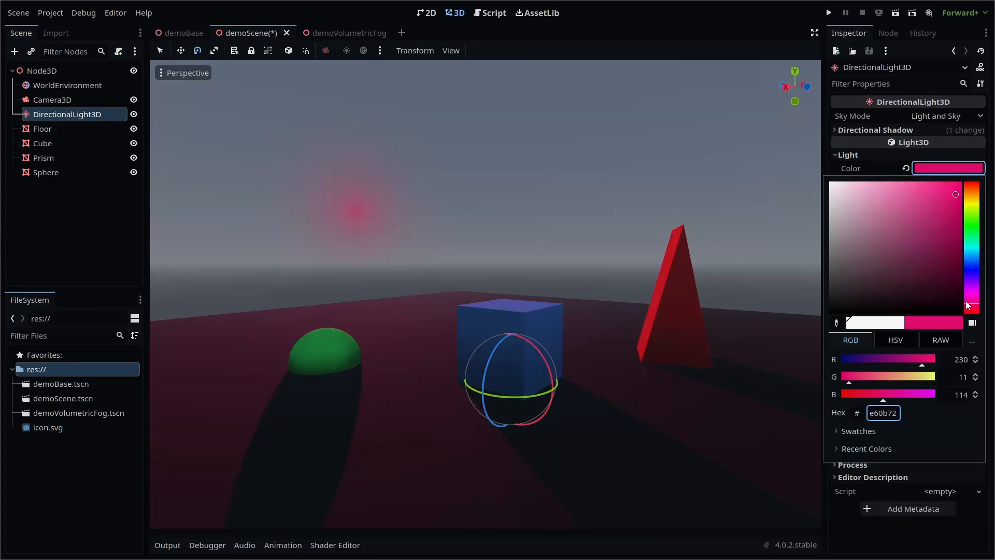